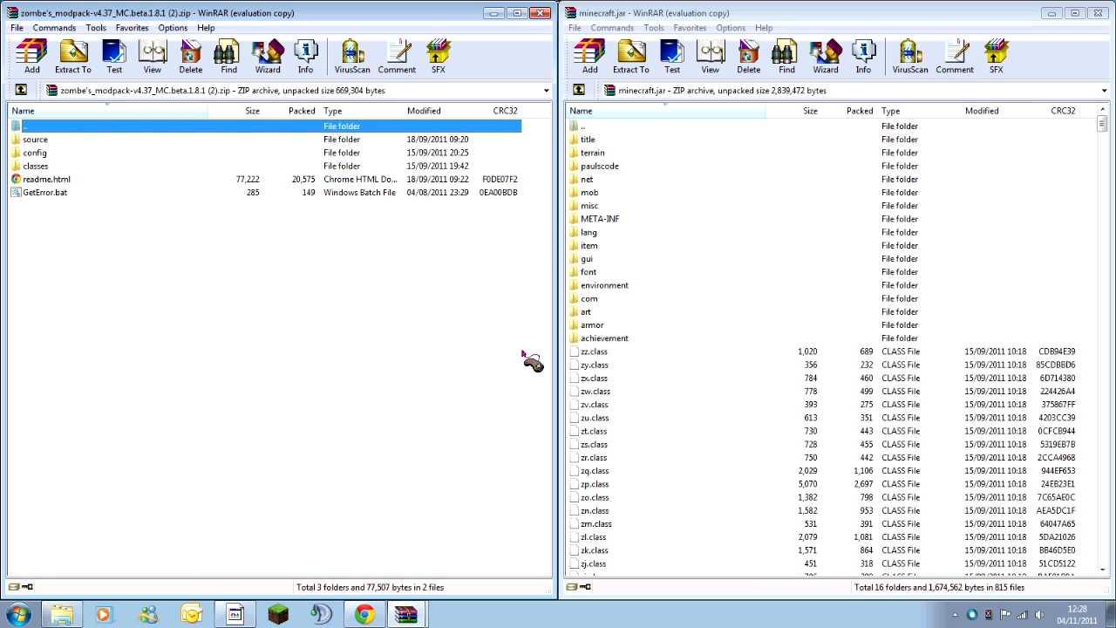
mouse_move(649, 240)
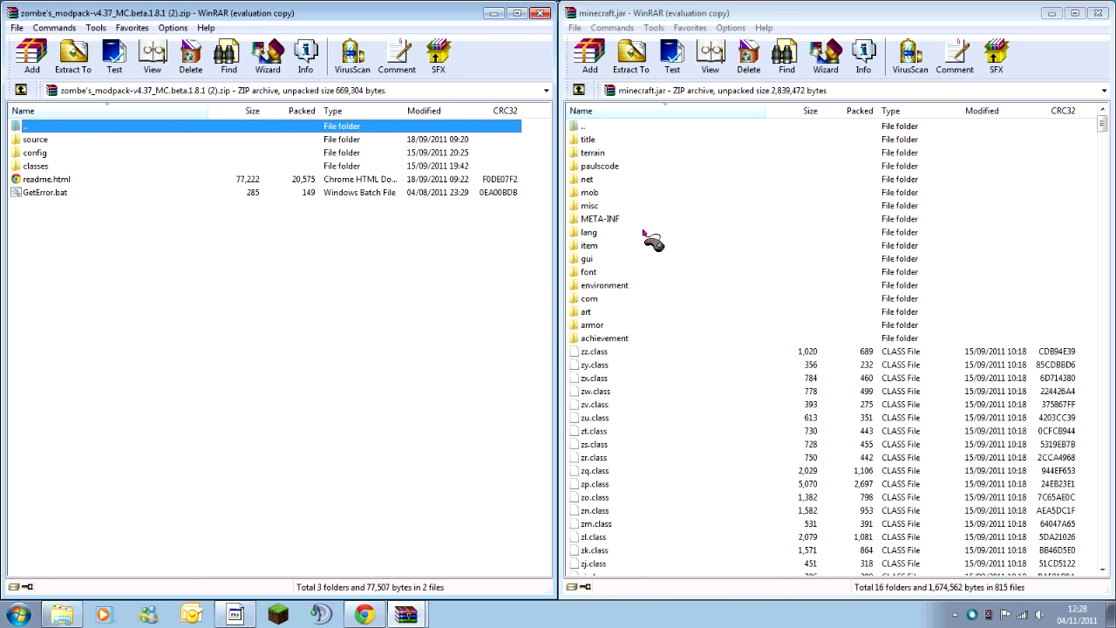
Step: Delete the META-INF folder from minecraft.jar and confirm the removal
click(590, 191)
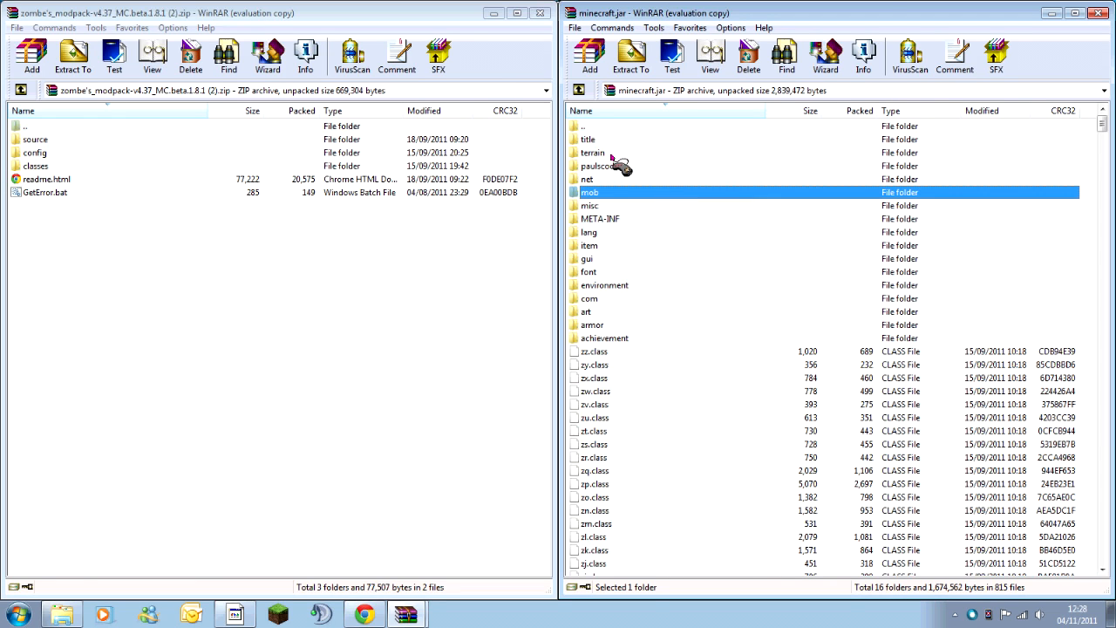
mouse_move(614, 229)
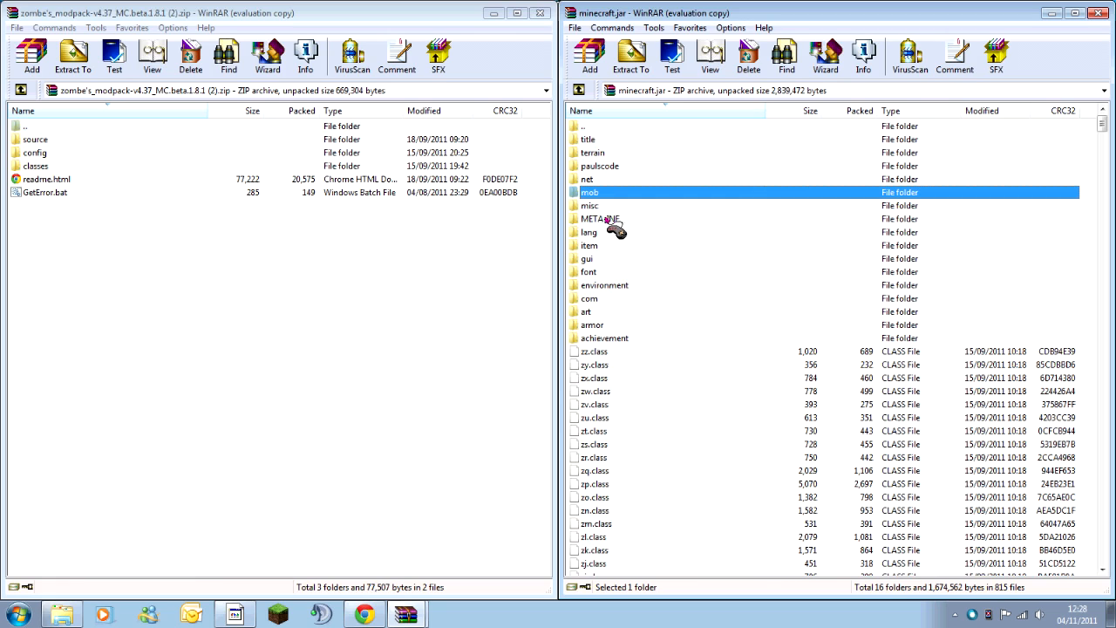
click(600, 218)
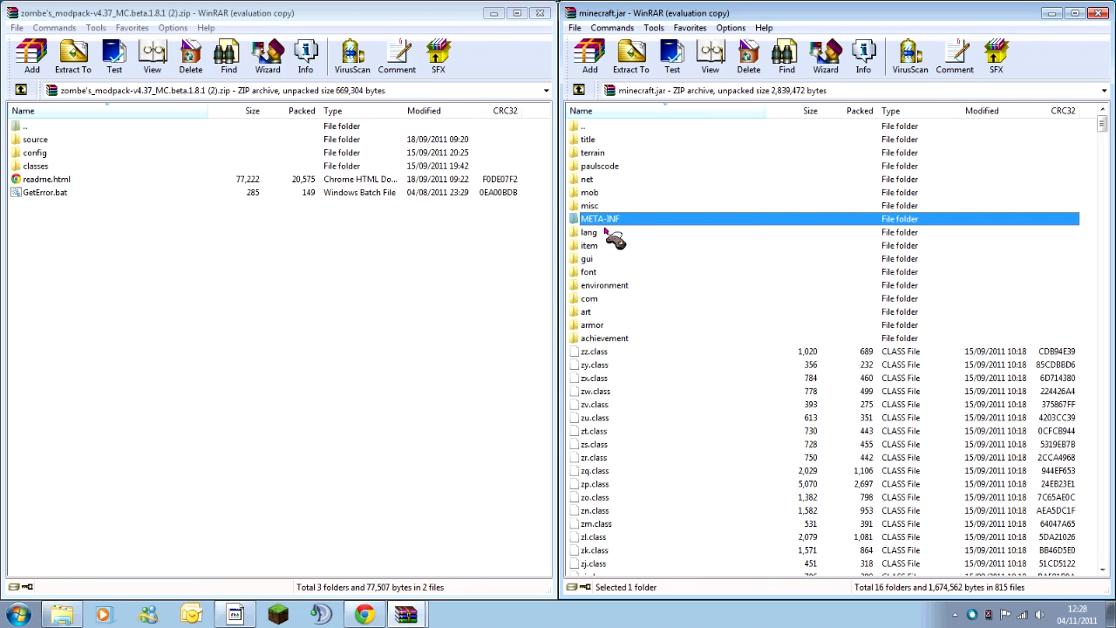
click(746, 55)
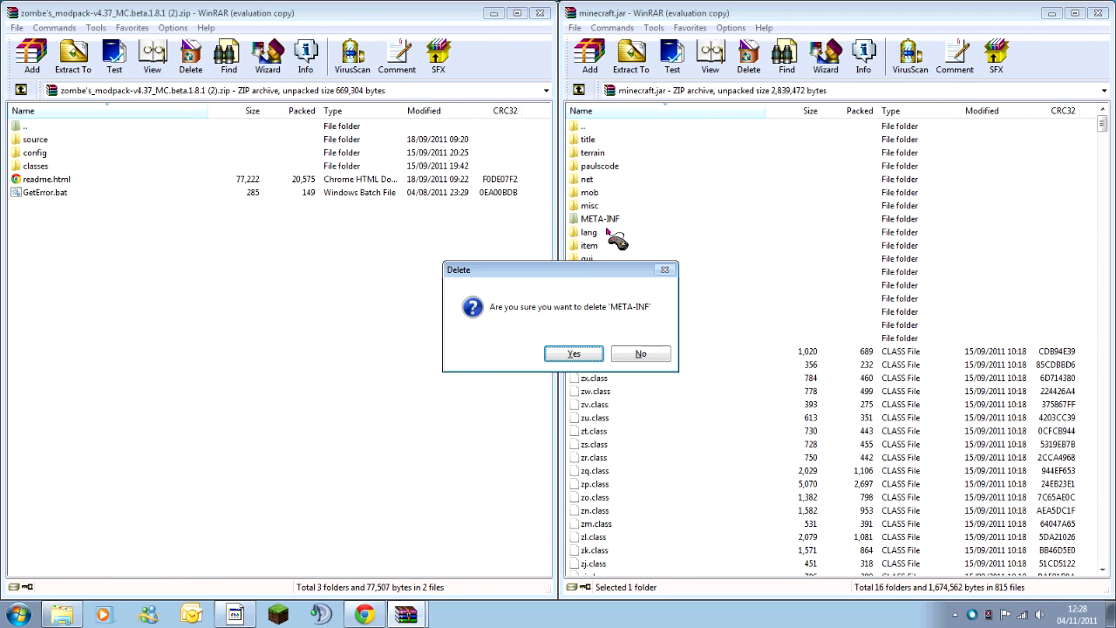
click(571, 352)
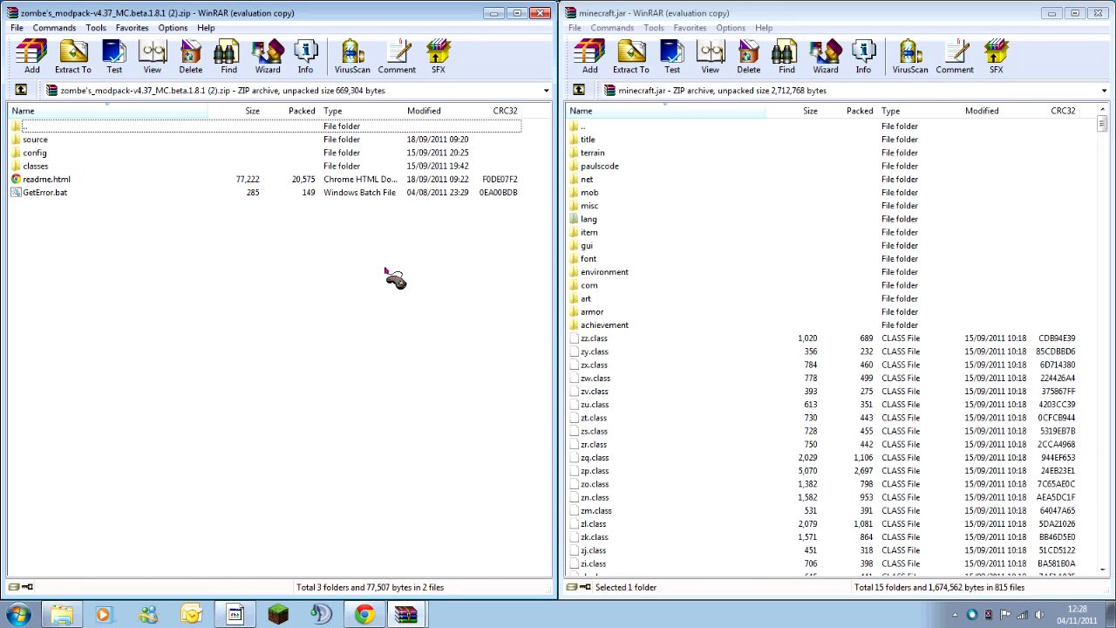
mouse_move(363, 216)
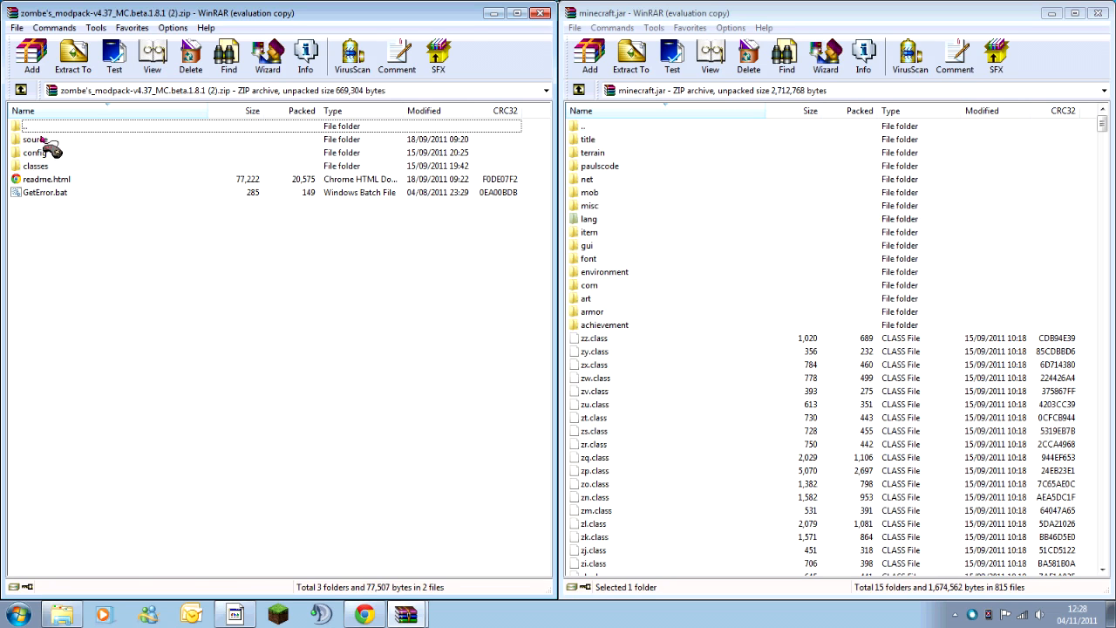
mouse_move(269, 355)
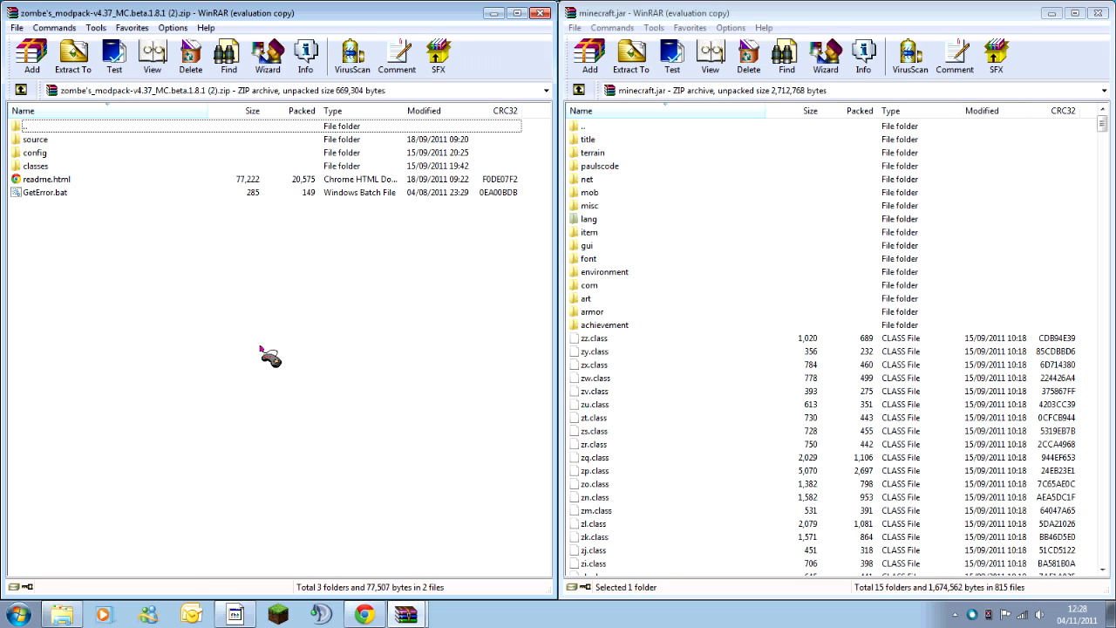
mouse_move(55, 155)
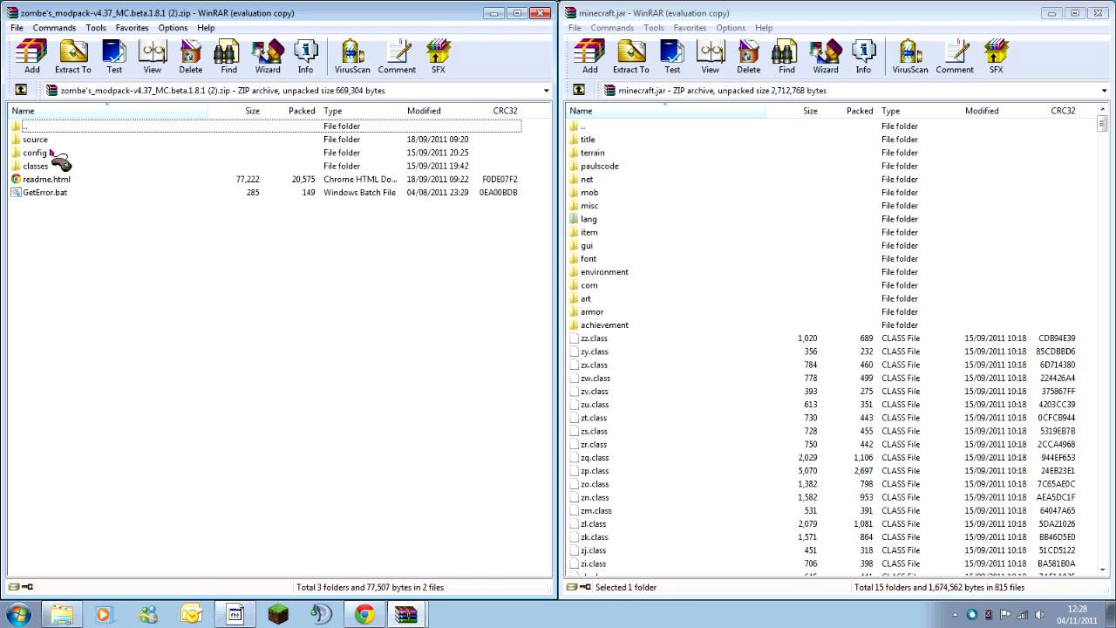
mouse_move(154, 181)
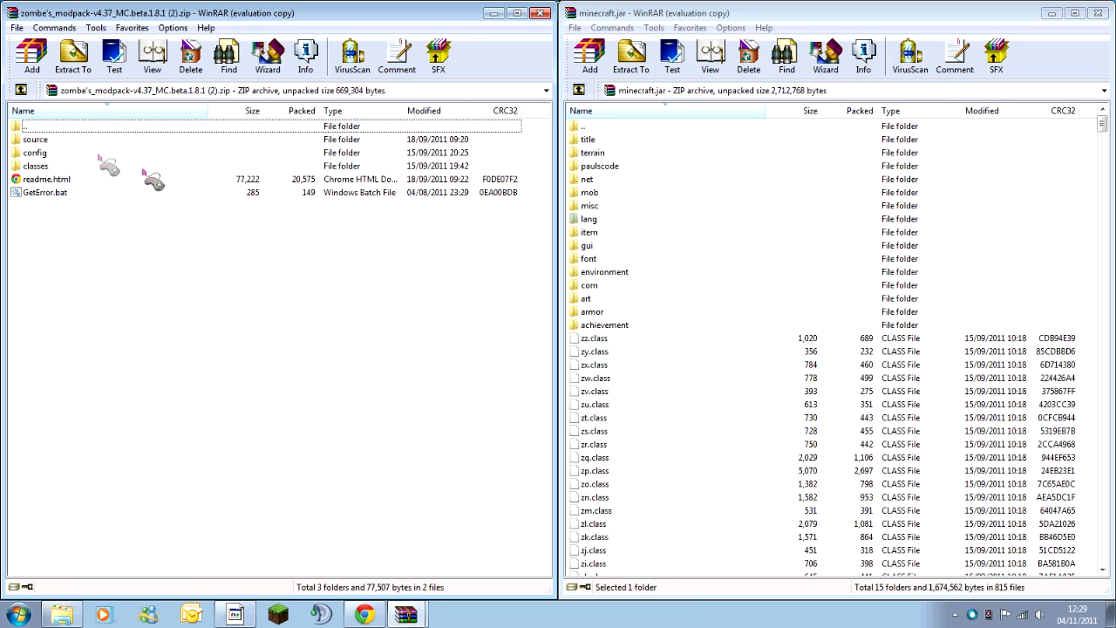
mouse_move(74, 179)
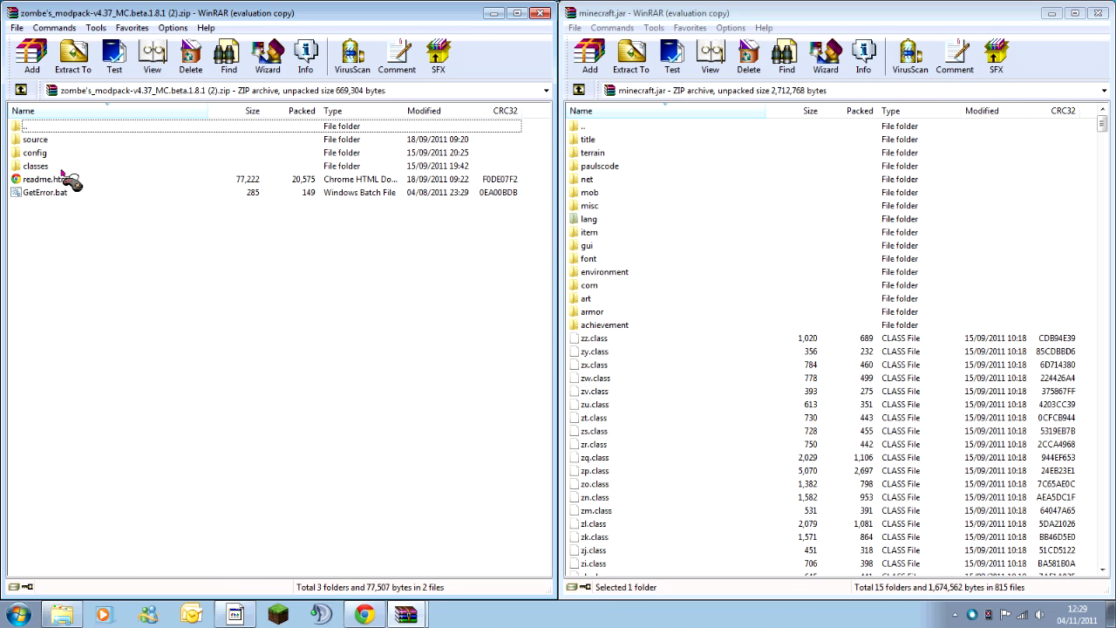
click(35, 140)
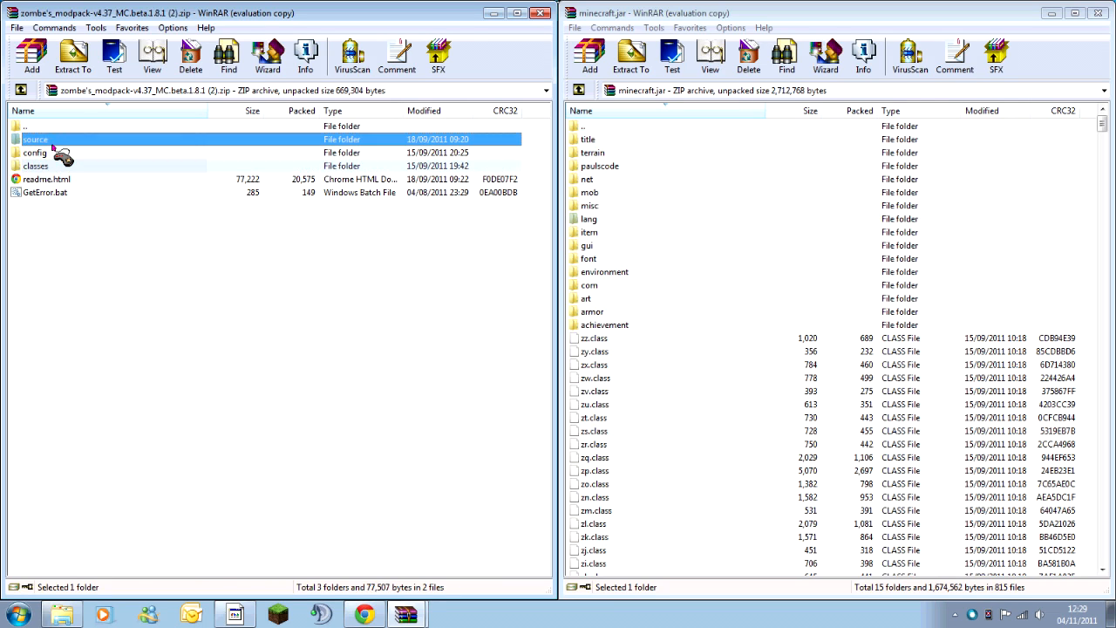
click(35, 166)
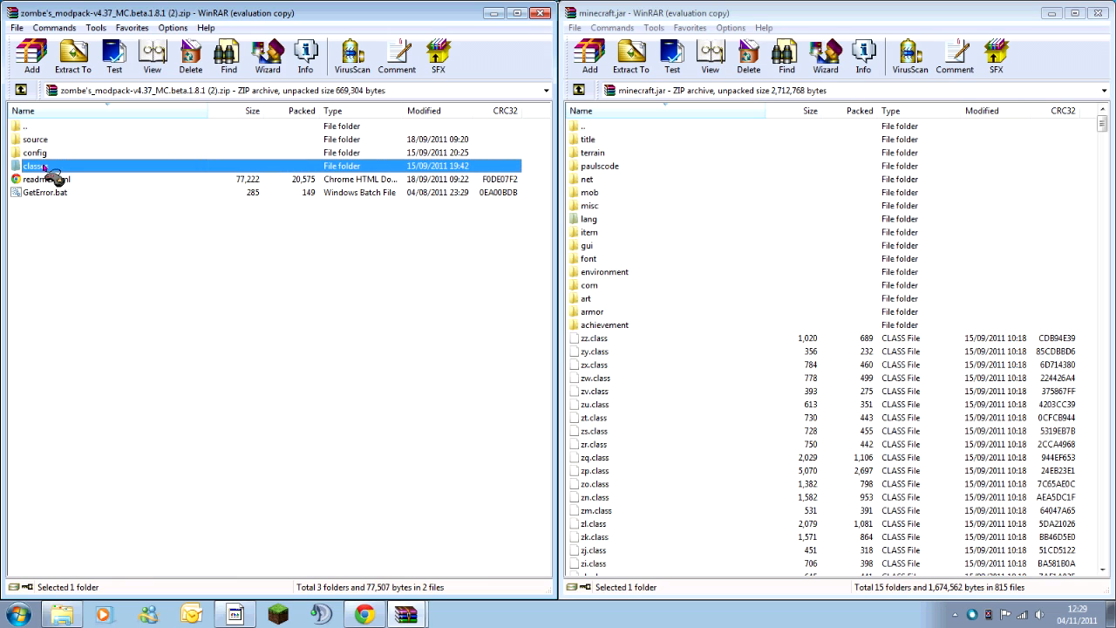
click(35, 139)
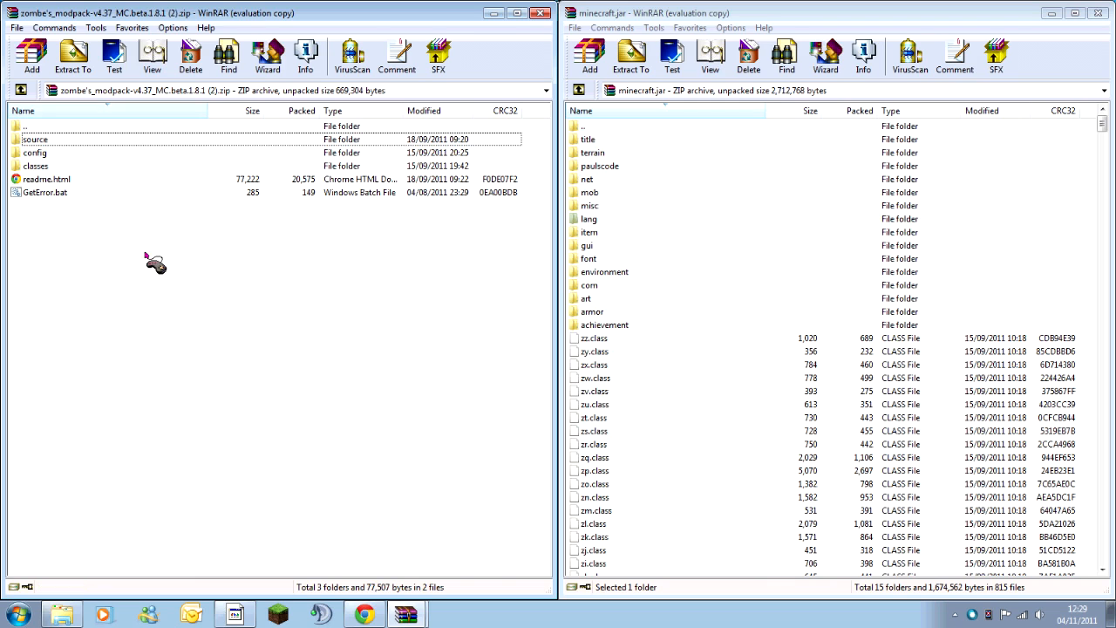
mouse_move(44, 165)
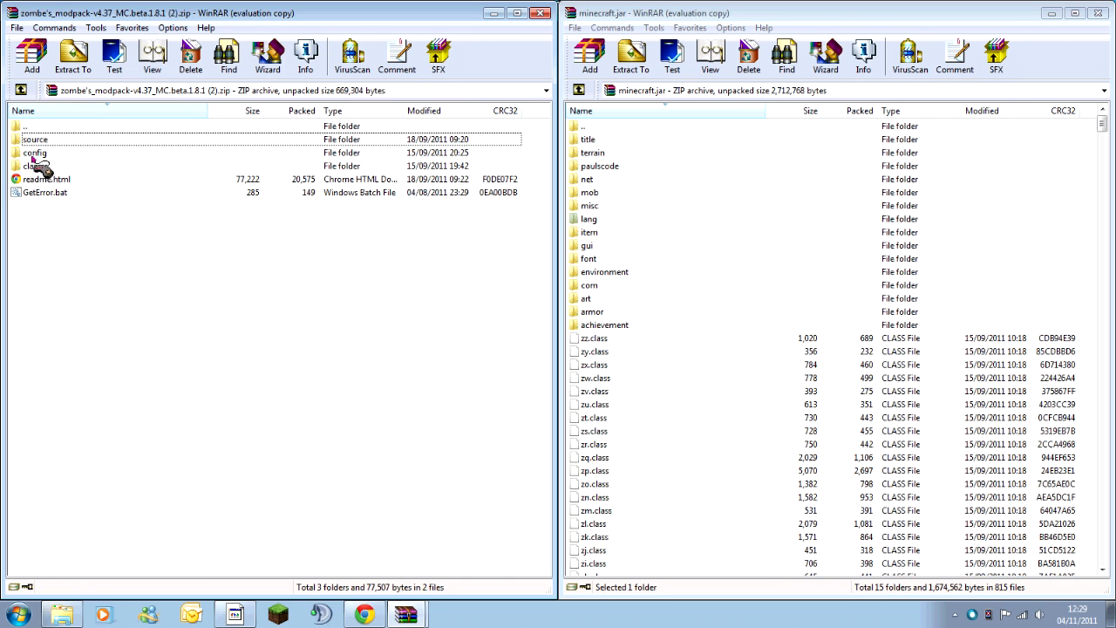
double_click(35, 166)
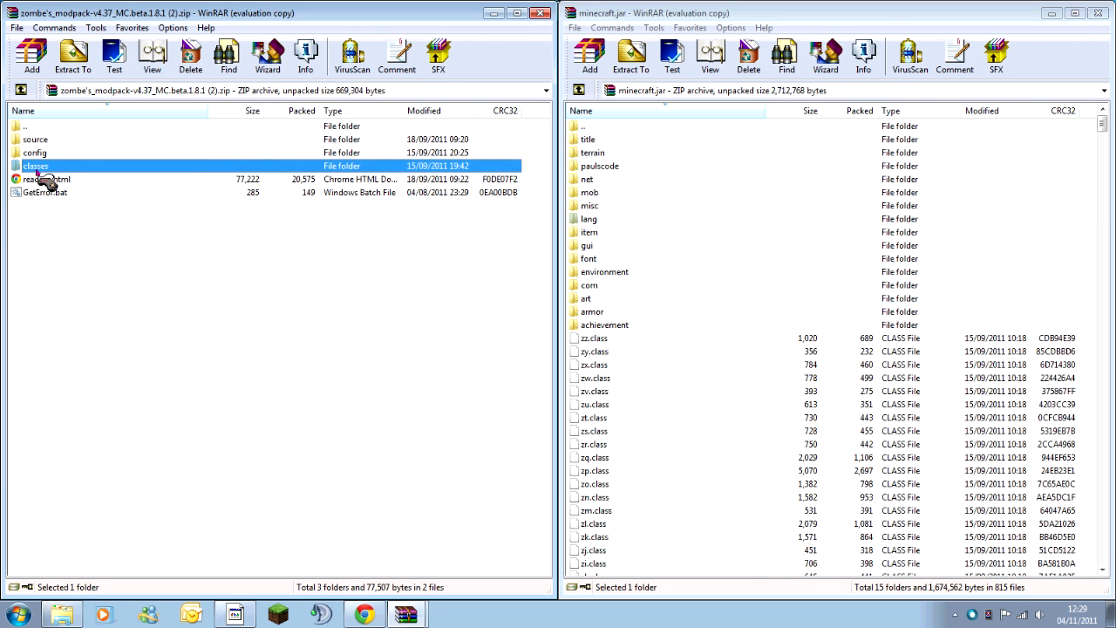
Step: Add all 27 class files from the modpack's classes folder into minecraft.jar
double_click(35, 166)
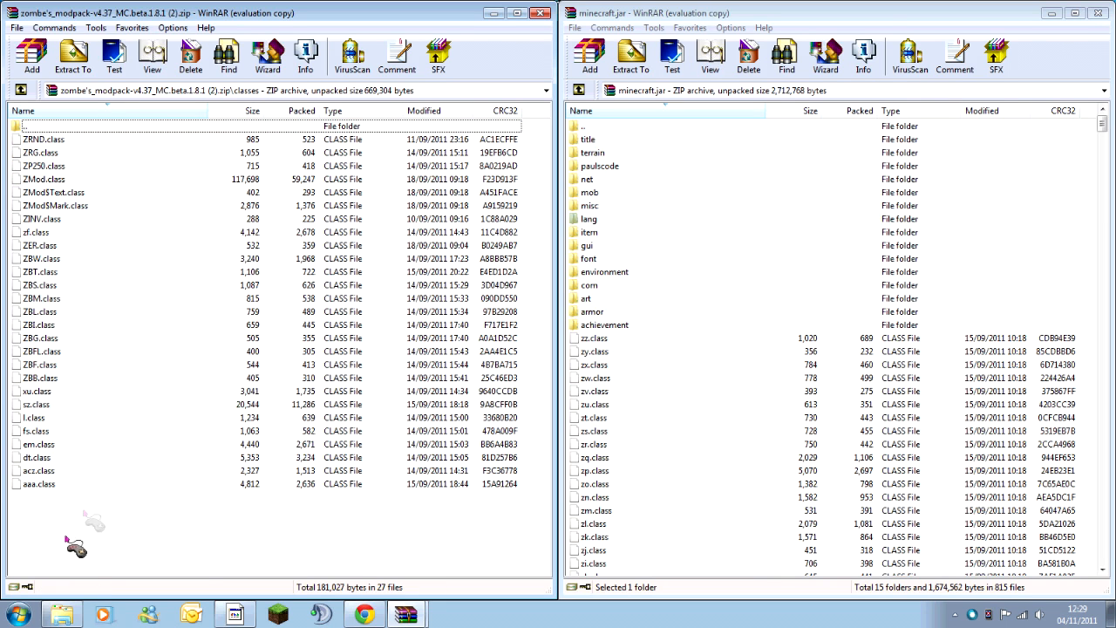
mouse_move(258, 549)
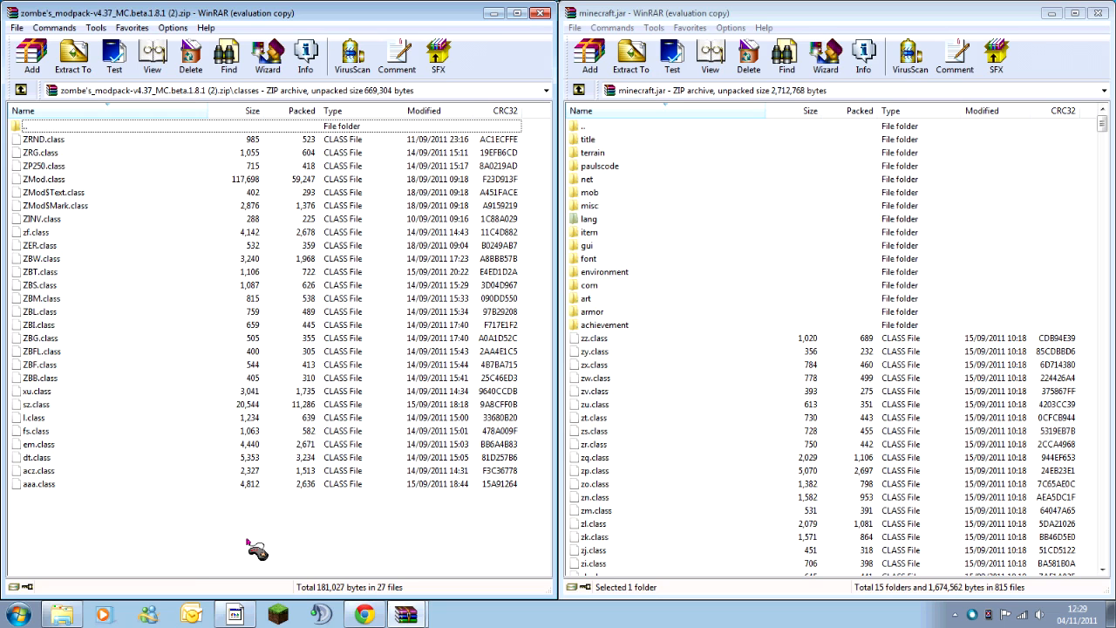
click(593, 298)
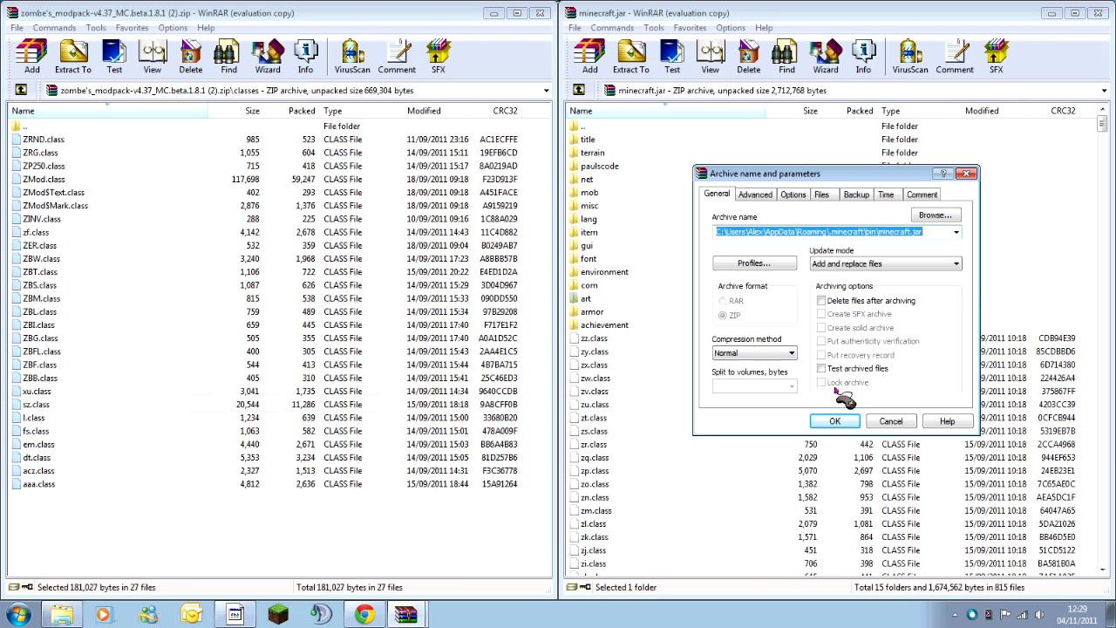
click(833, 420)
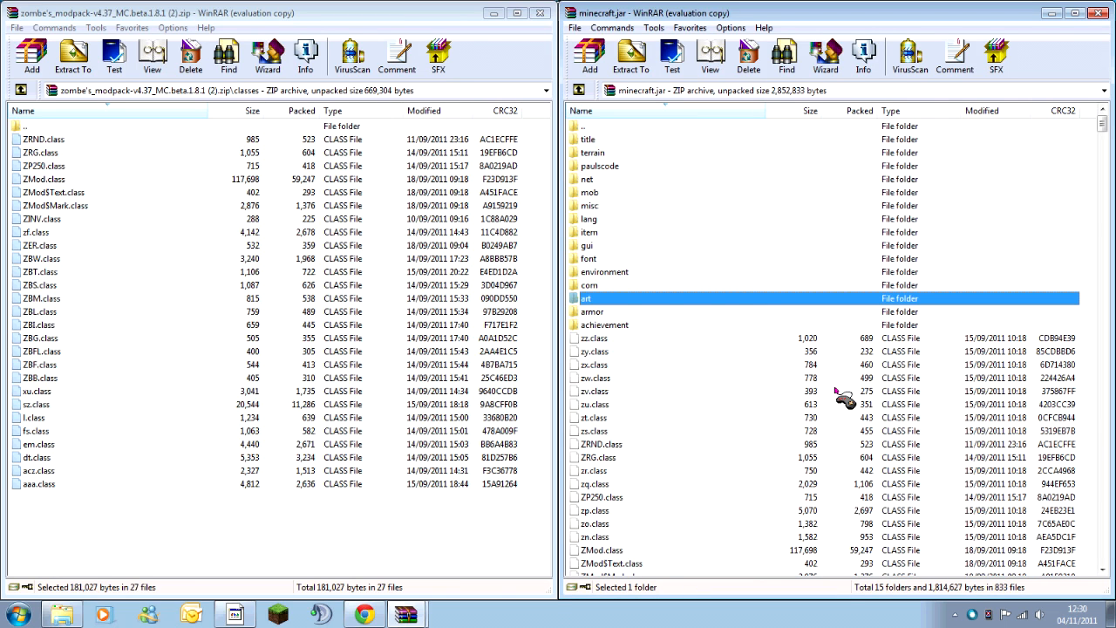
mouse_move(173, 262)
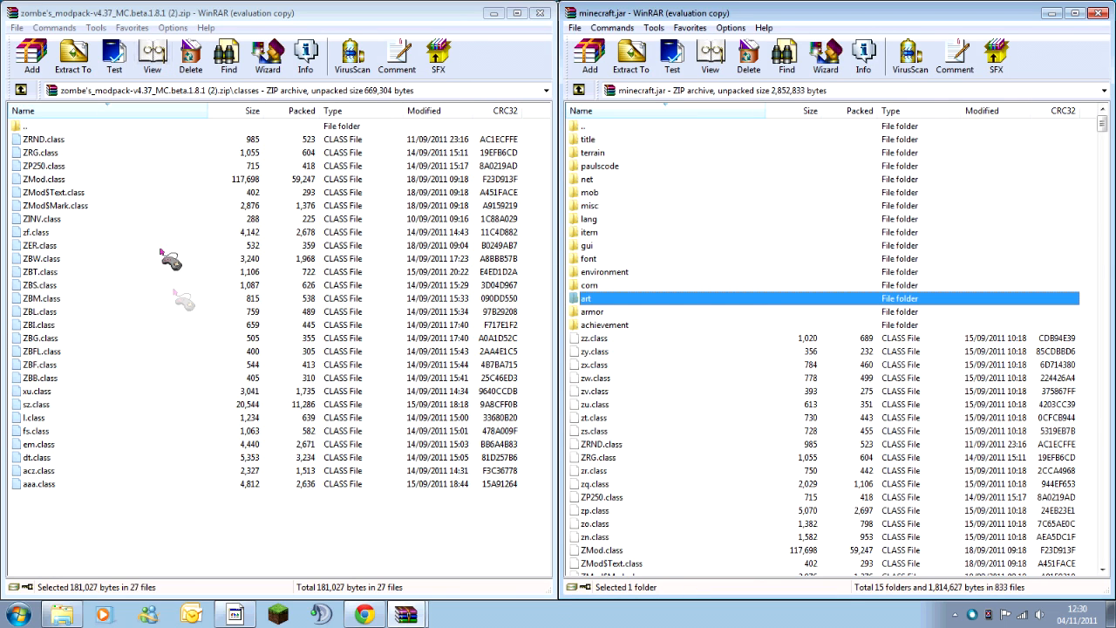
mouse_move(806, 558)
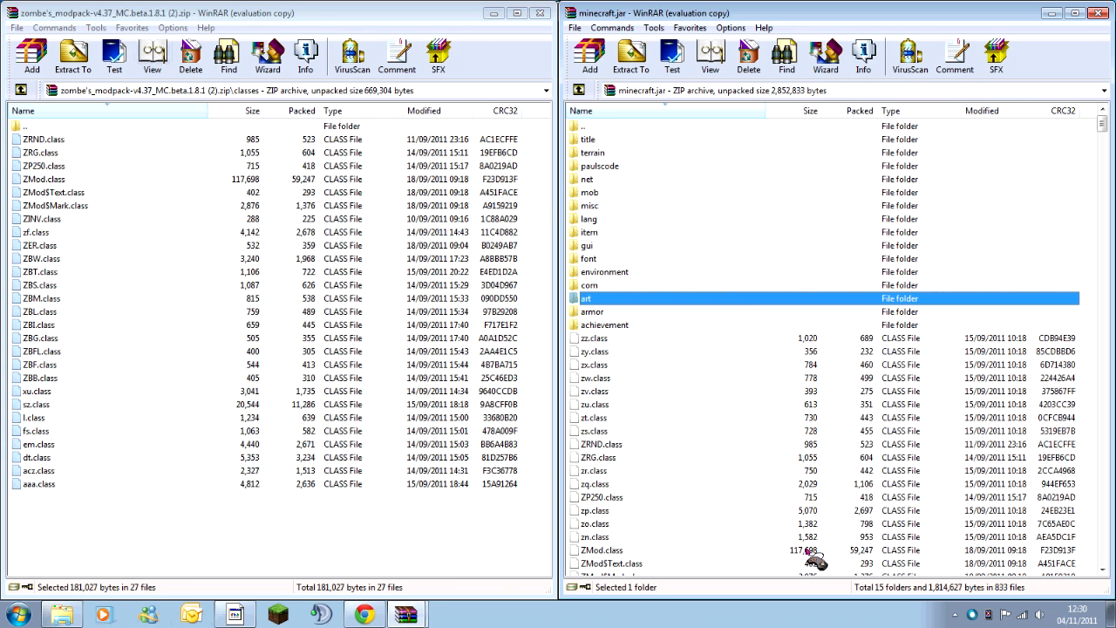
click(38, 272)
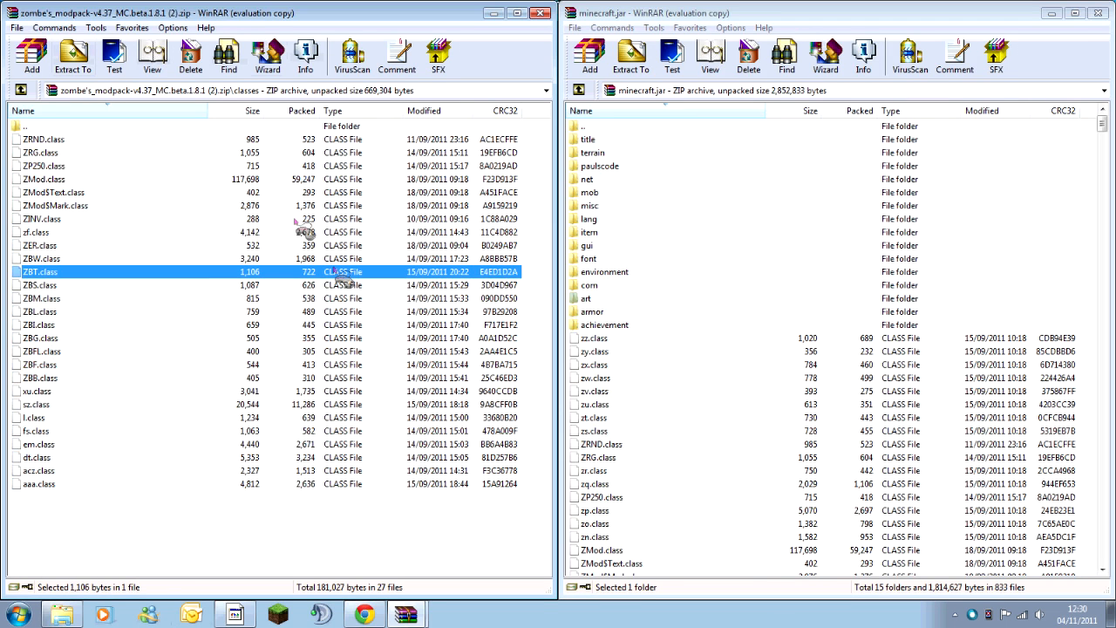